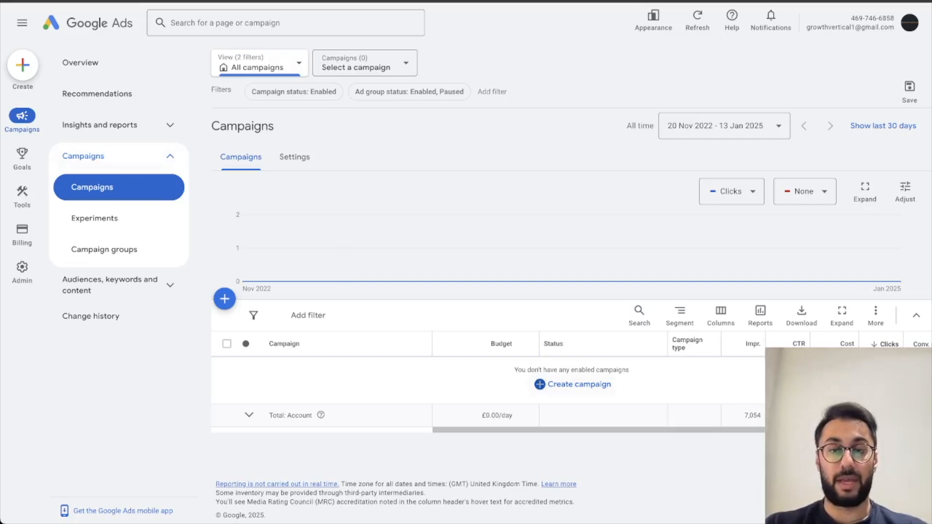
Step: Create a new campaign and choose Leads as its objective
{"action": "left_click", "coordinate": [578, 384]}
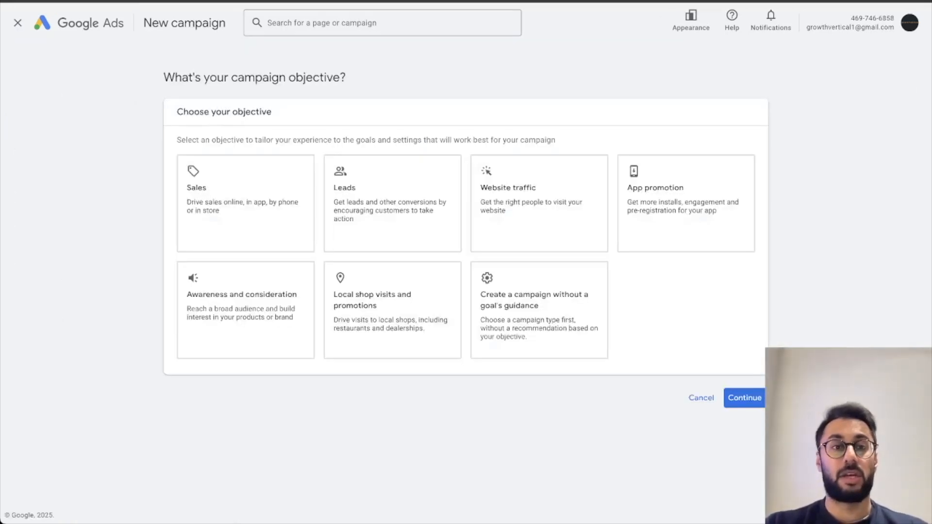
{"action": "left_click", "coordinate": [244, 202]}
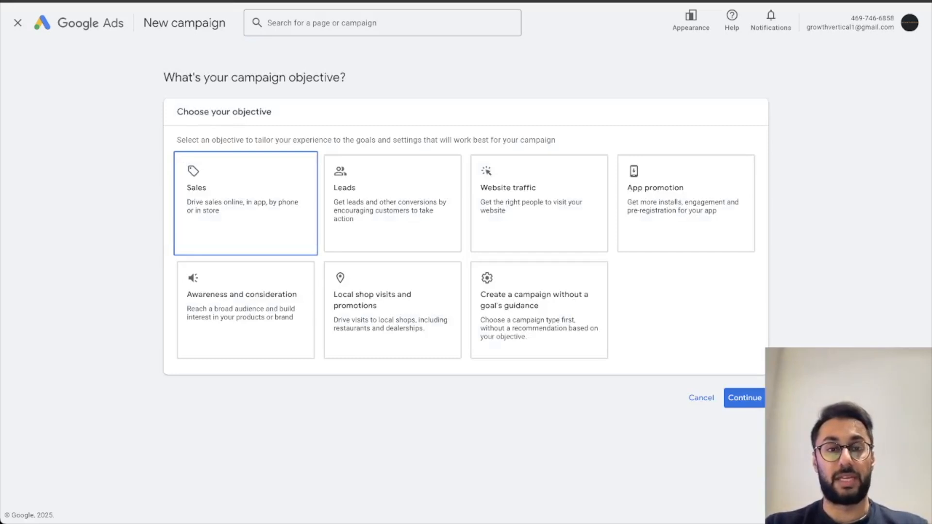
{"action": "left_click", "coordinate": [392, 202]}
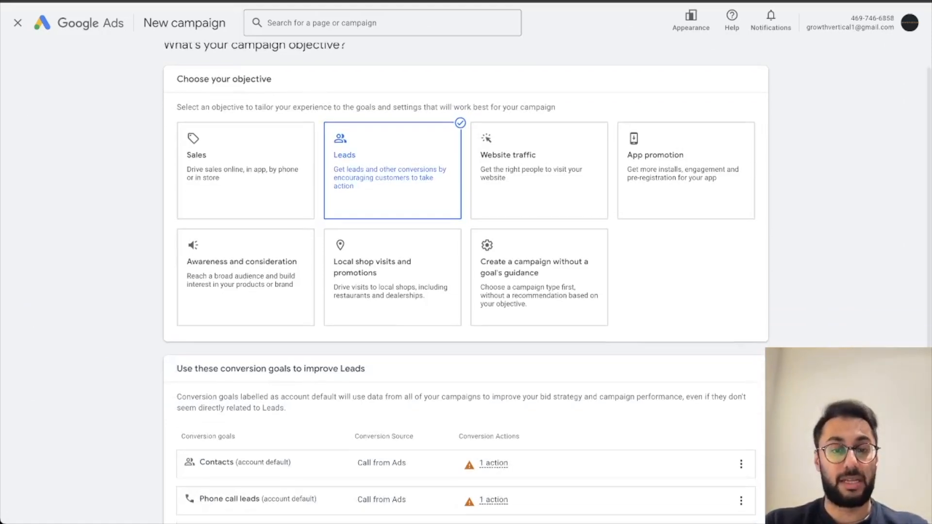
Step: Scroll past the lead conversion goals to select Search as the campaign type
{"action": "scroll", "scroll_direction": "down", "scroll_amount": 3}
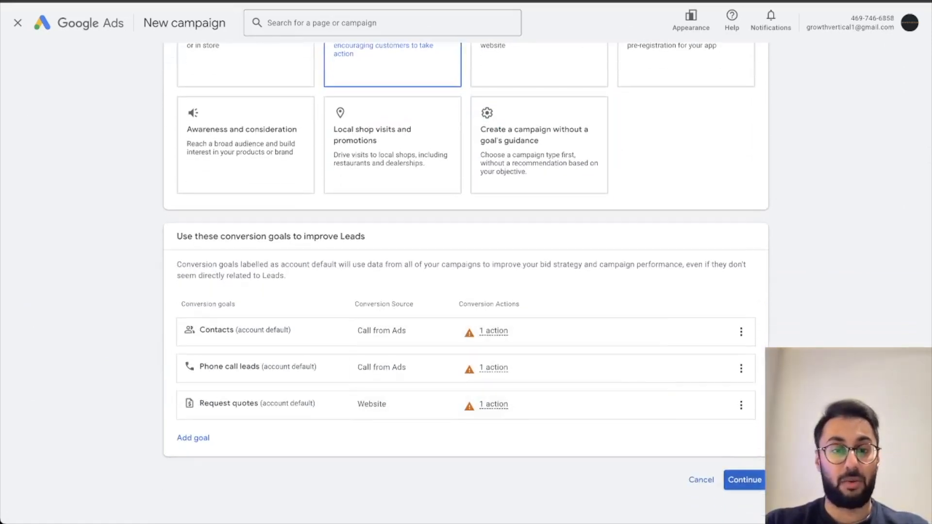
{"action": "scroll", "scroll_direction": "down", "scroll_amount": 3}
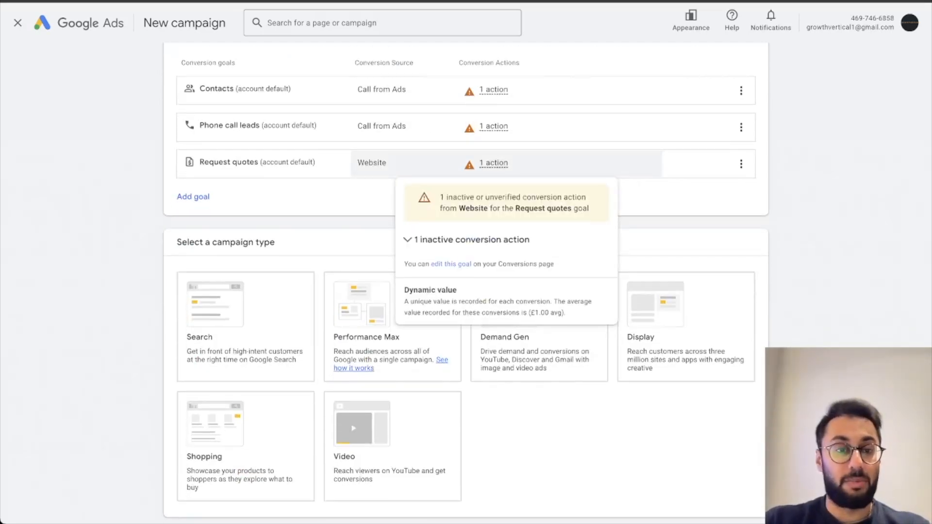
{"action": "scroll", "scroll_direction": "down", "scroll_amount": 3}
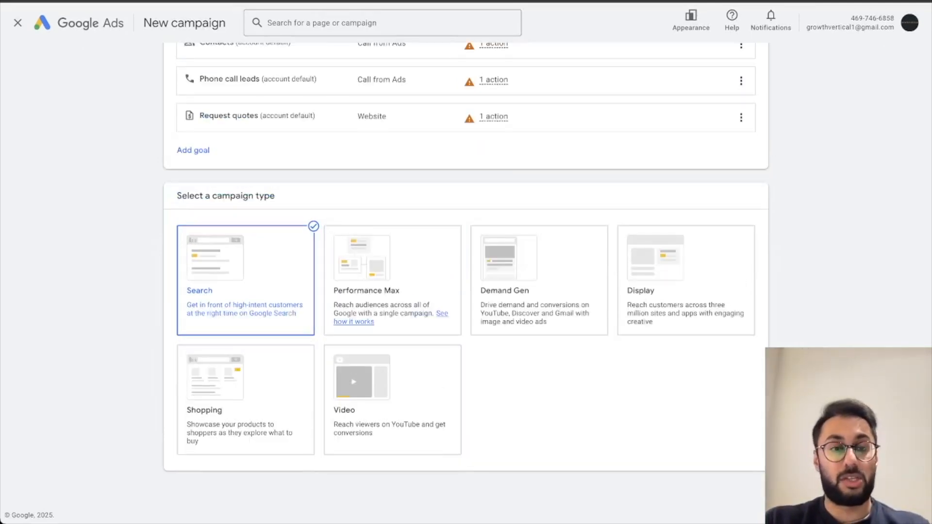
{"action": "scroll", "scroll_direction": "down", "scroll_amount": 3}
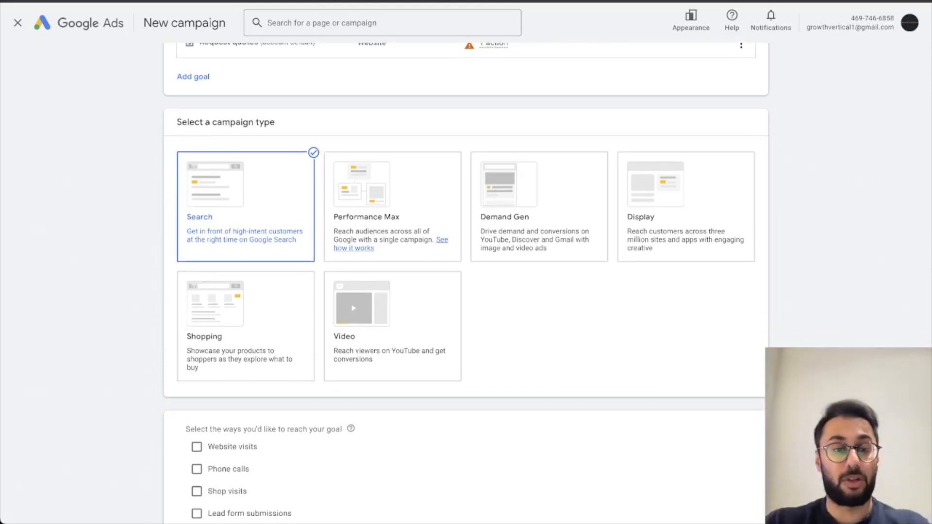
Step: Target website visits to companya.com and name the campaign 'MoF | Competitors'
{"action": "scroll", "scroll_direction": "down", "scroll_amount": 3}
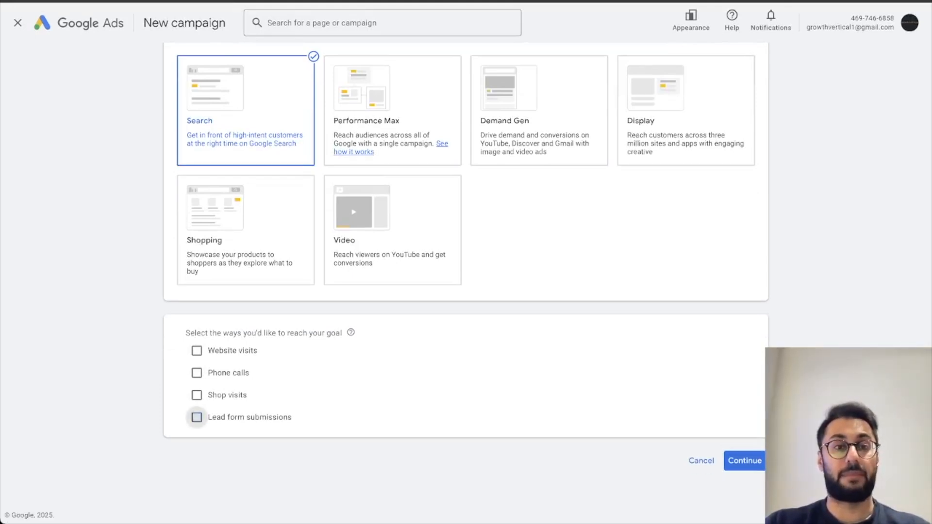
{"action": "left_click", "coordinate": [197, 350]}
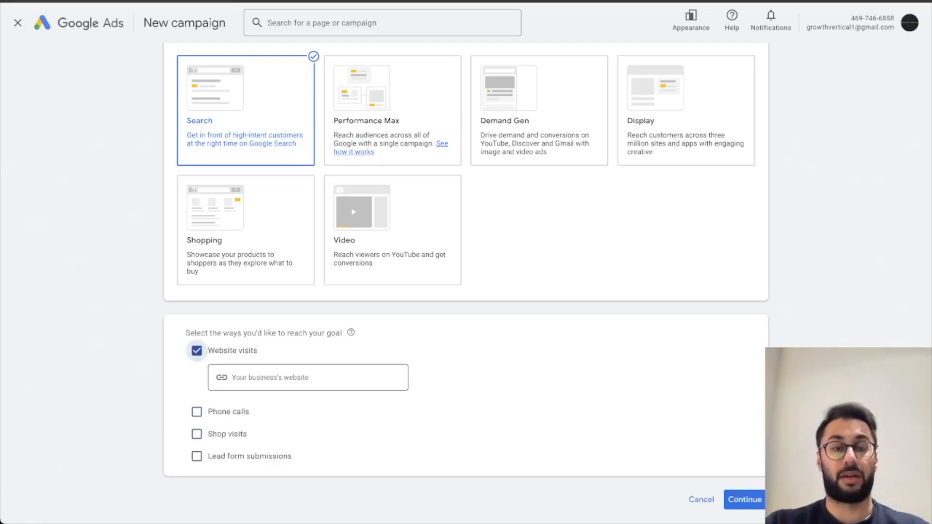
{"action": "type", "text": "companya.com"}
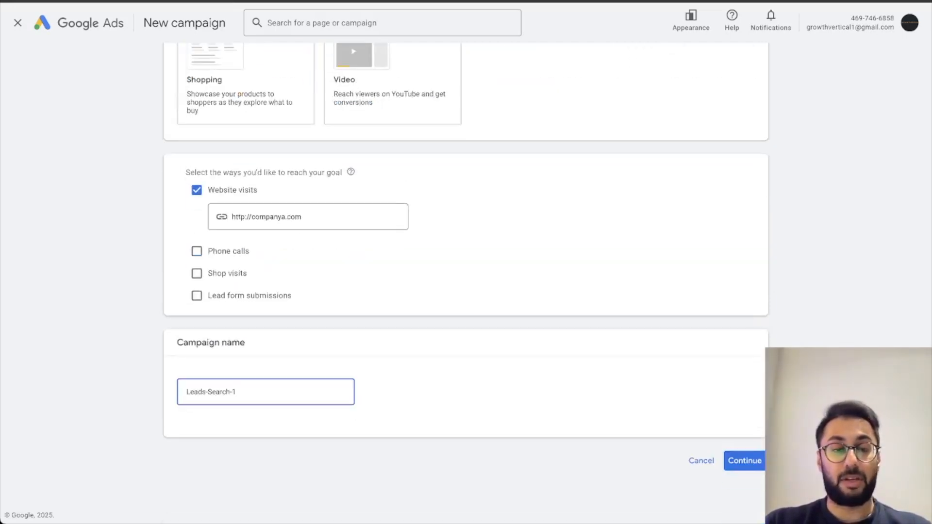
{"action": "type", "text": "Competitors"}
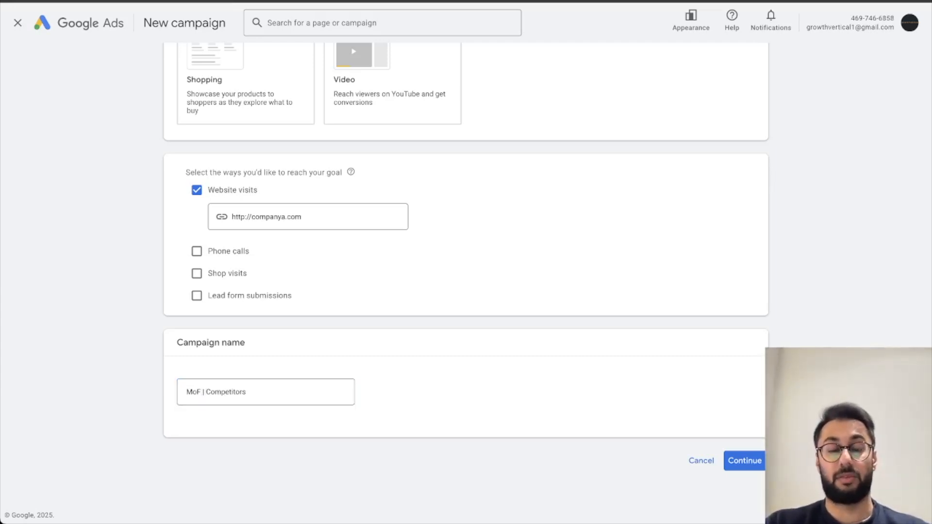
{"action": "left_click", "coordinate": [265, 391]}
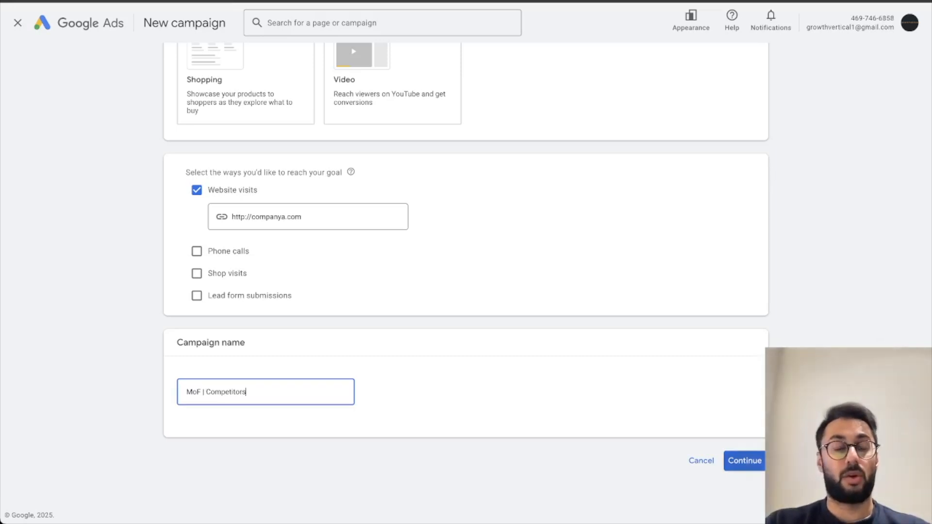
{"action": "left_click", "coordinate": [744, 461]}
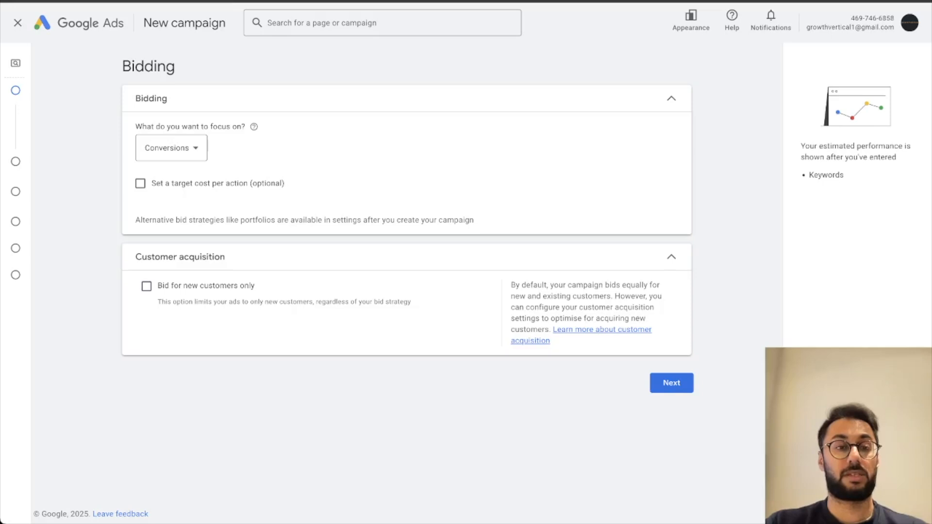
Step: Focus bidding on Clicks with a £5.00 maximum cost-per-click limit
{"action": "left_click", "coordinate": [170, 147]}
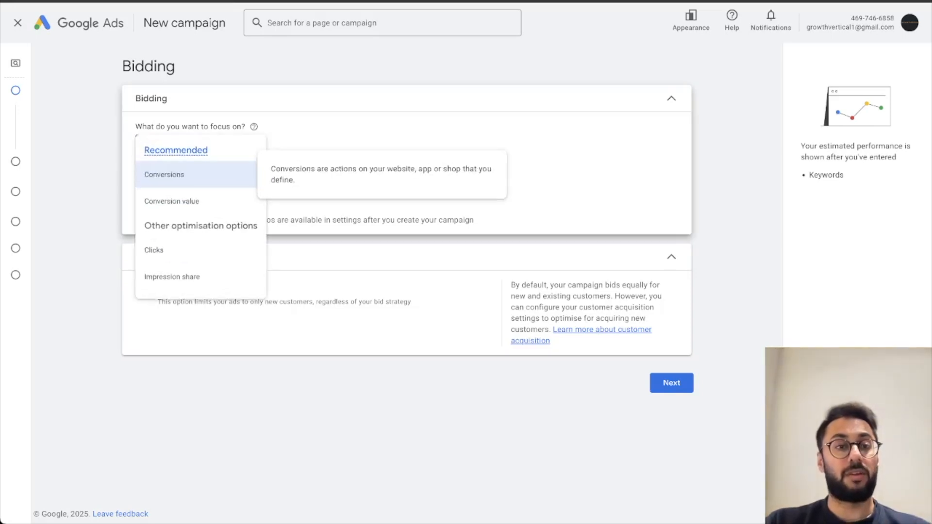
{"action": "left_click", "coordinate": [164, 174]}
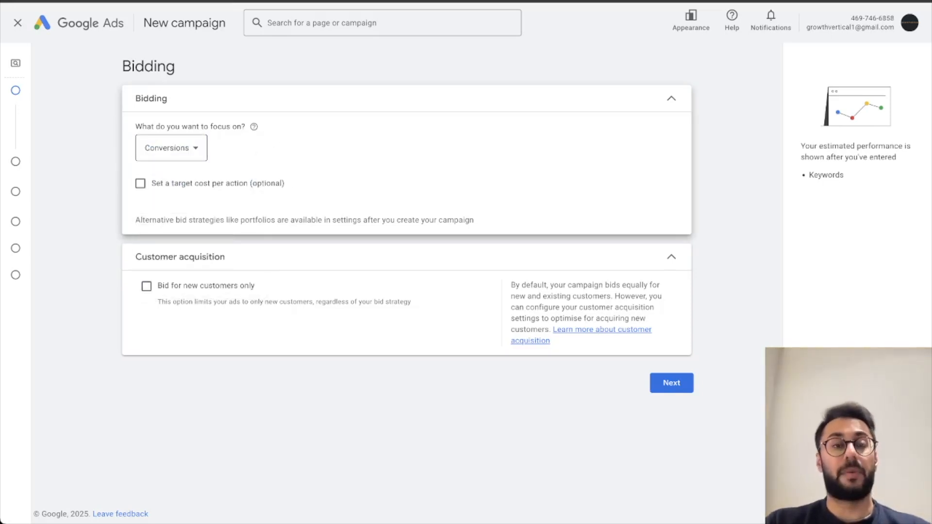
{"action": "left_click", "coordinate": [171, 148]}
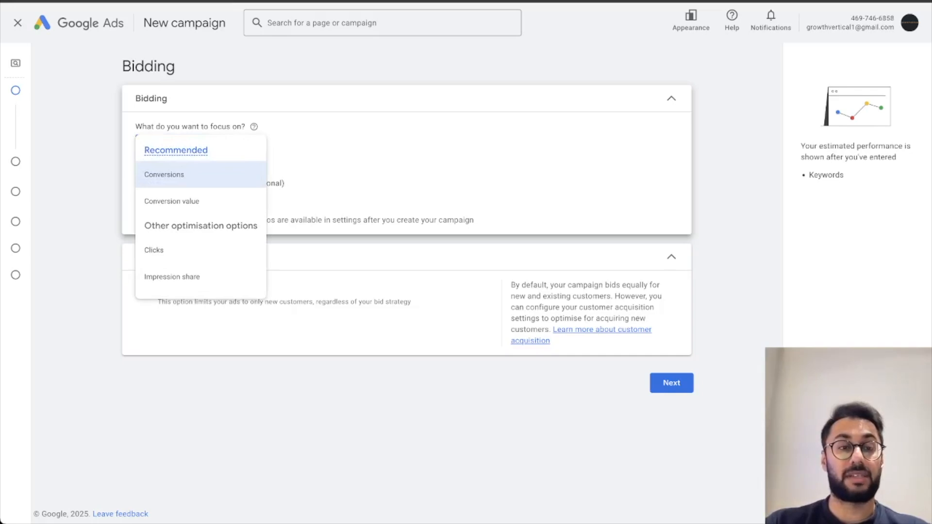
{"action": "left_click", "coordinate": [153, 250]}
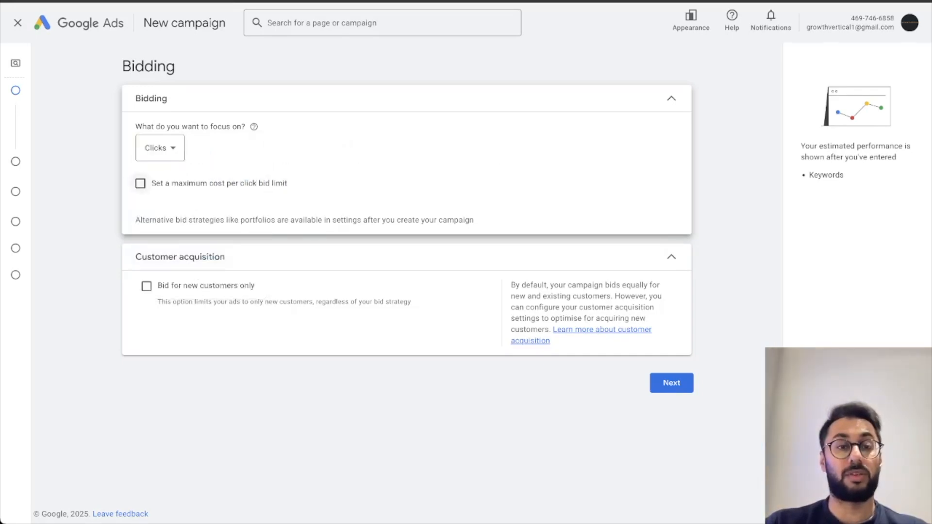
{"action": "left_click", "coordinate": [140, 183]}
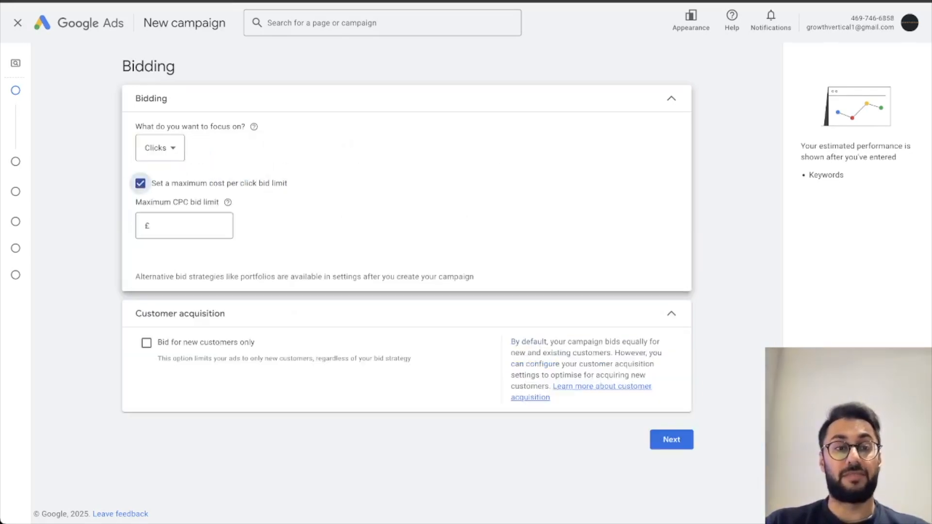
{"action": "left_click", "coordinate": [184, 225]}
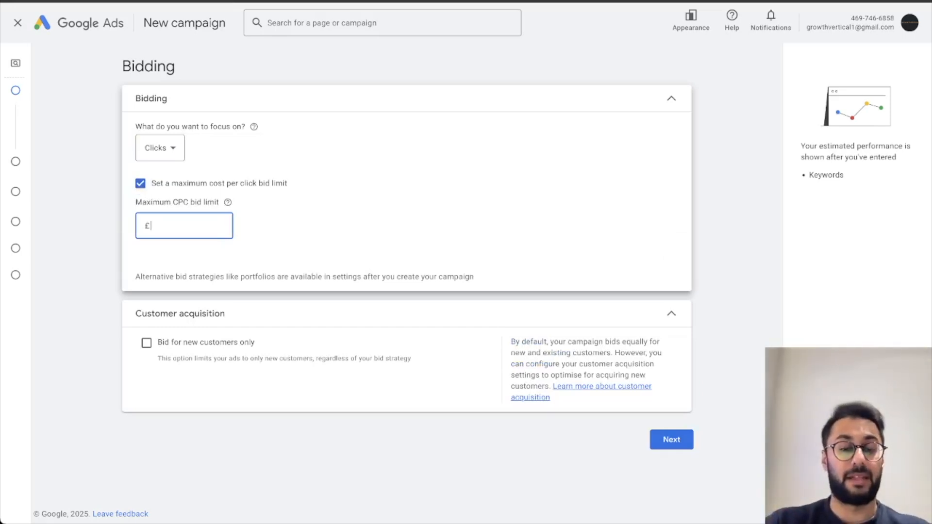
{"action": "type", "text": "5.00"}
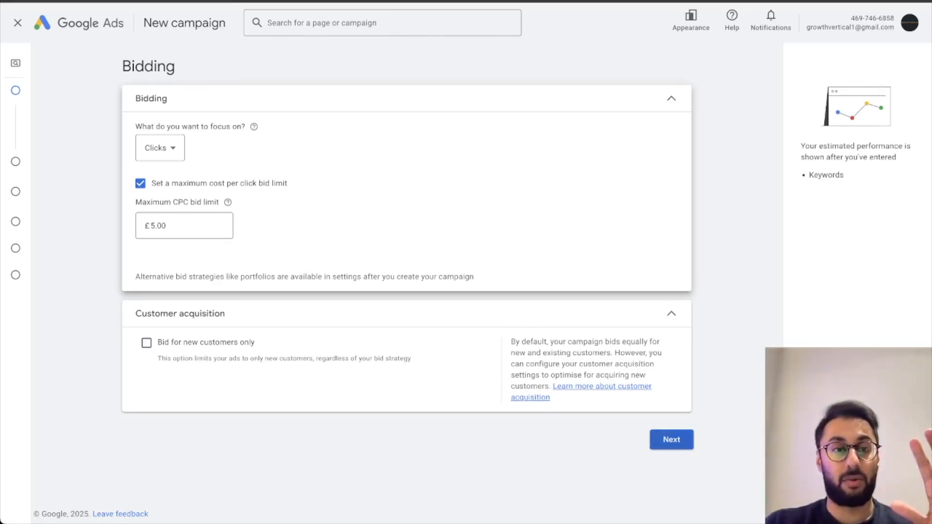
{"action": "left_click", "coordinate": [670, 439]}
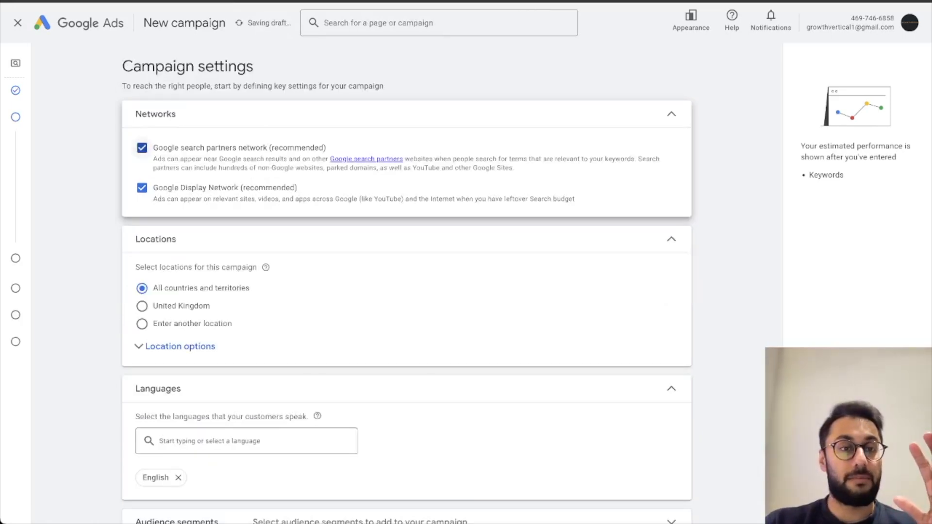
{"action": "left_click", "coordinate": [141, 188]}
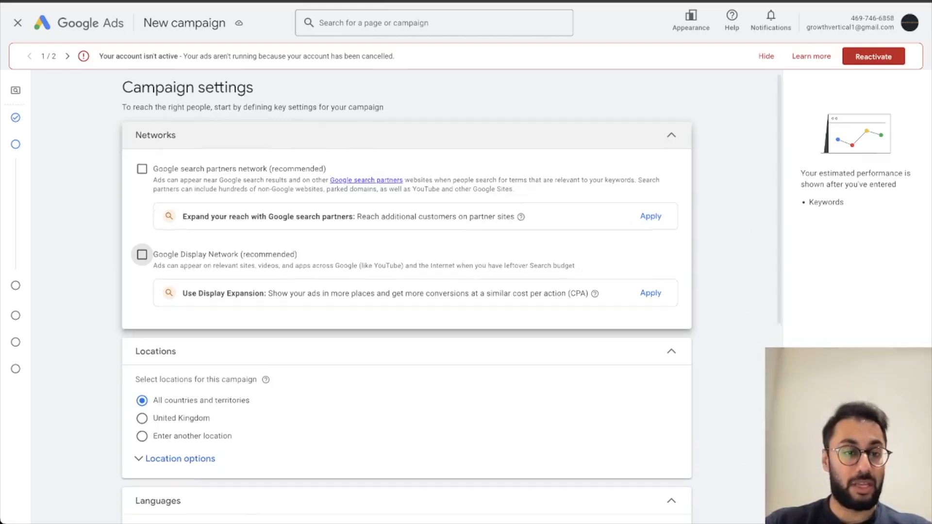
{"action": "left_click", "coordinate": [179, 458]}
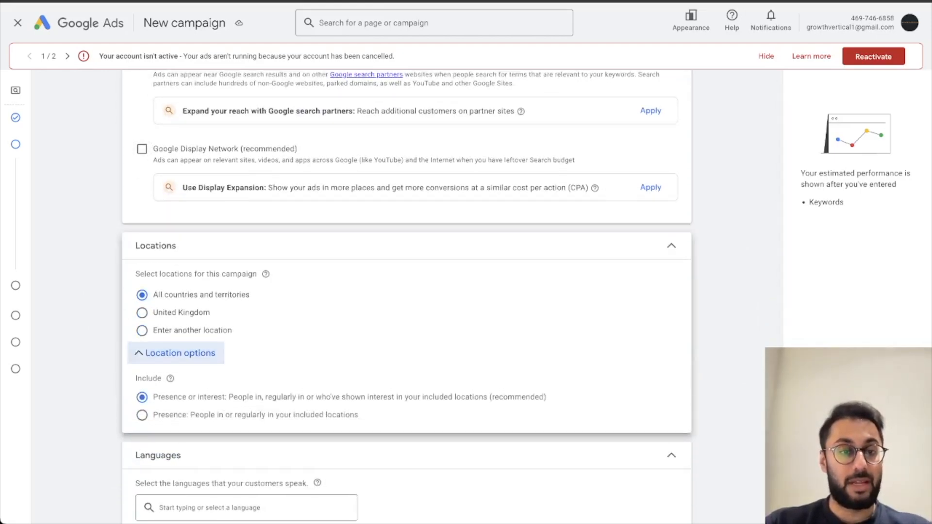
{"action": "left_click", "coordinate": [142, 331]}
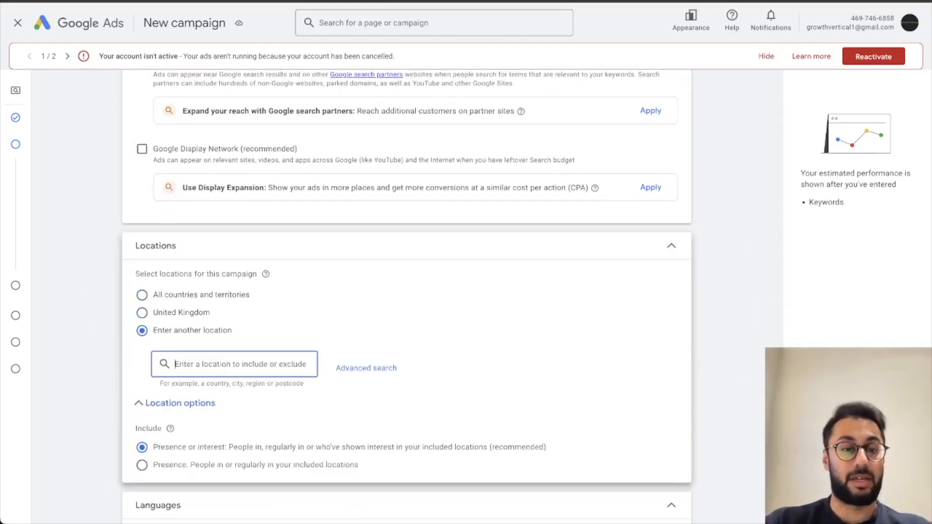
{"action": "type", "text": "United States"}
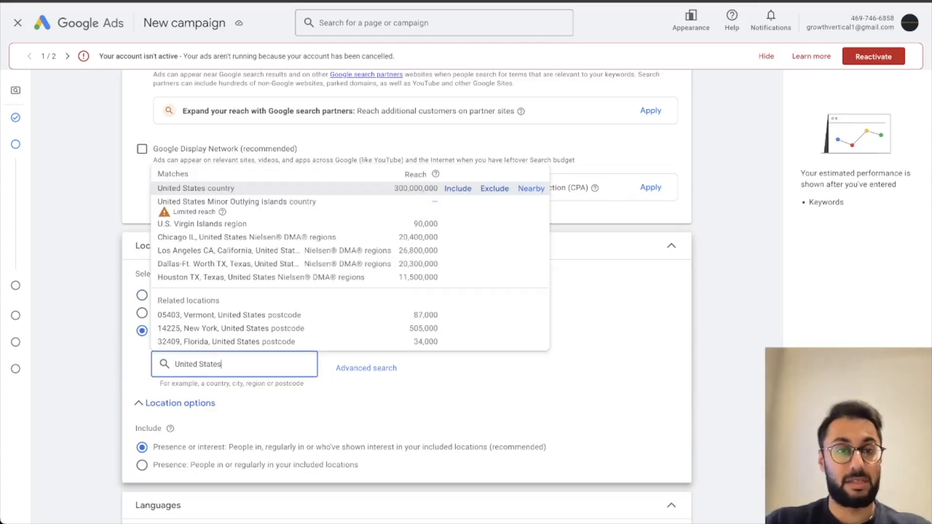
{"action": "left_click", "coordinate": [457, 188]}
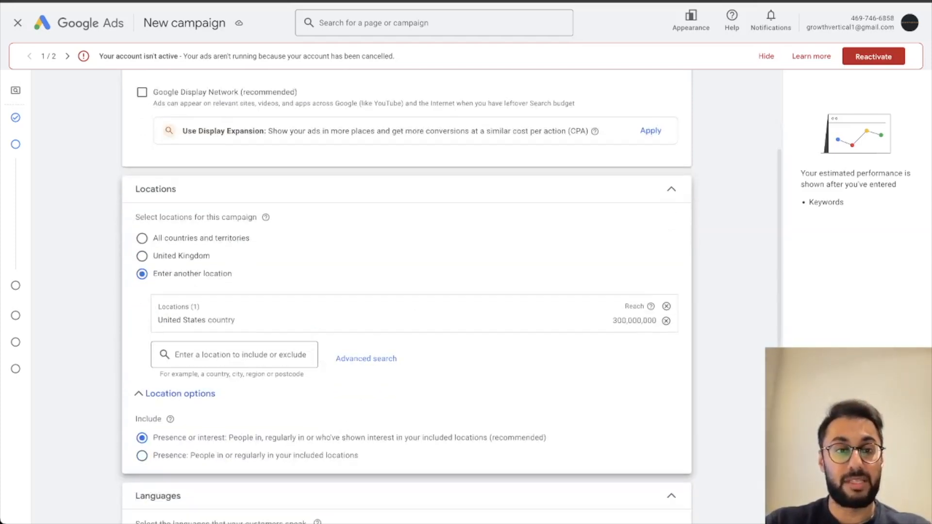
{"action": "scroll", "scroll_direction": "down", "scroll_amount": 3}
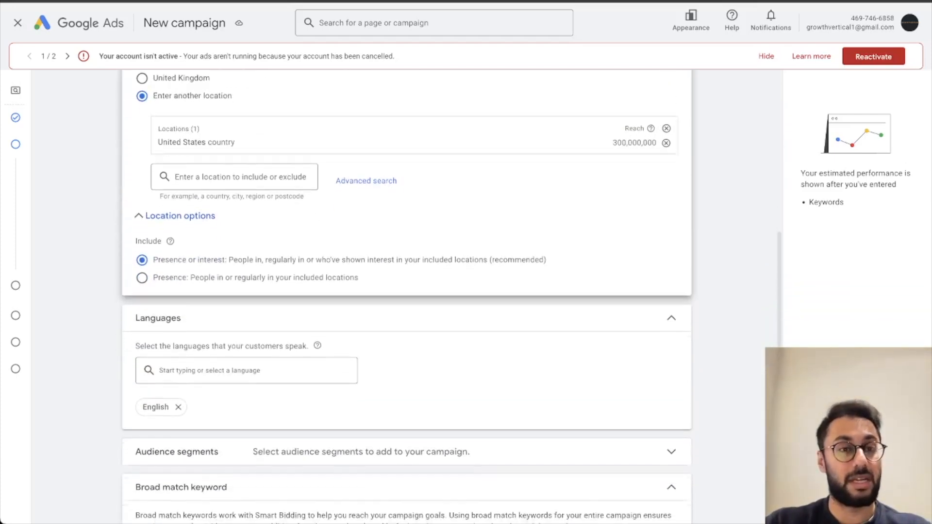
{"action": "scroll", "scroll_direction": "down", "scroll_amount": 3}
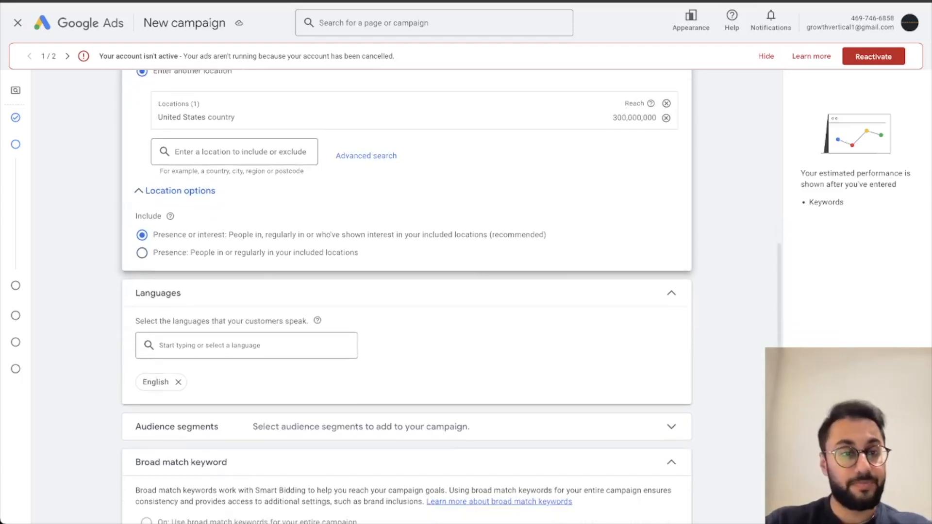
{"action": "scroll", "scroll_direction": "down", "scroll_amount": 3}
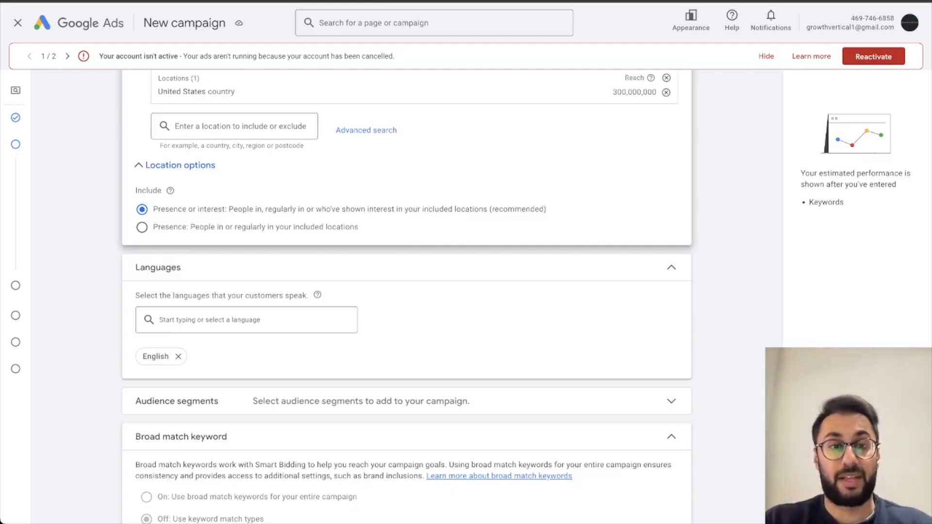
{"action": "scroll", "scroll_direction": "down", "scroll_amount": 3}
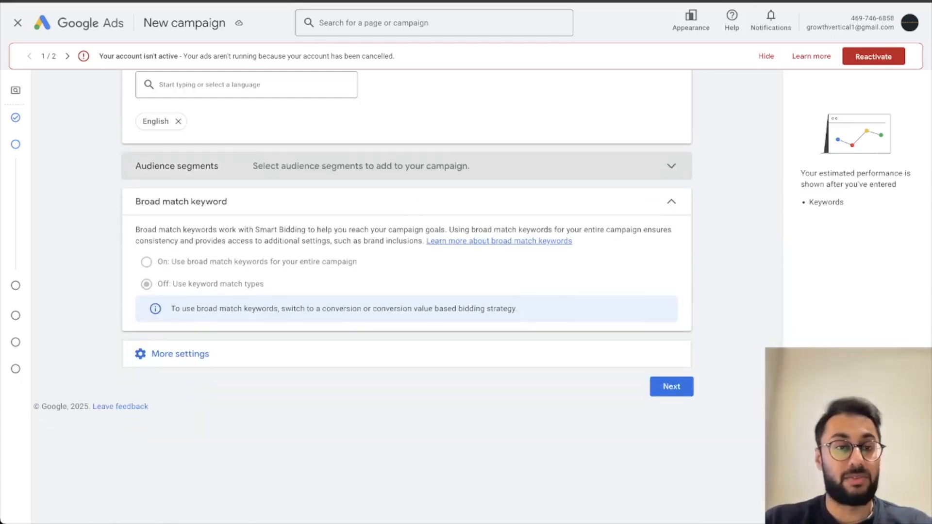
Step: Skip AI keyword and asset generation and clear Ad group 1's suggested keywords
{"action": "left_click", "coordinate": [670, 386]}
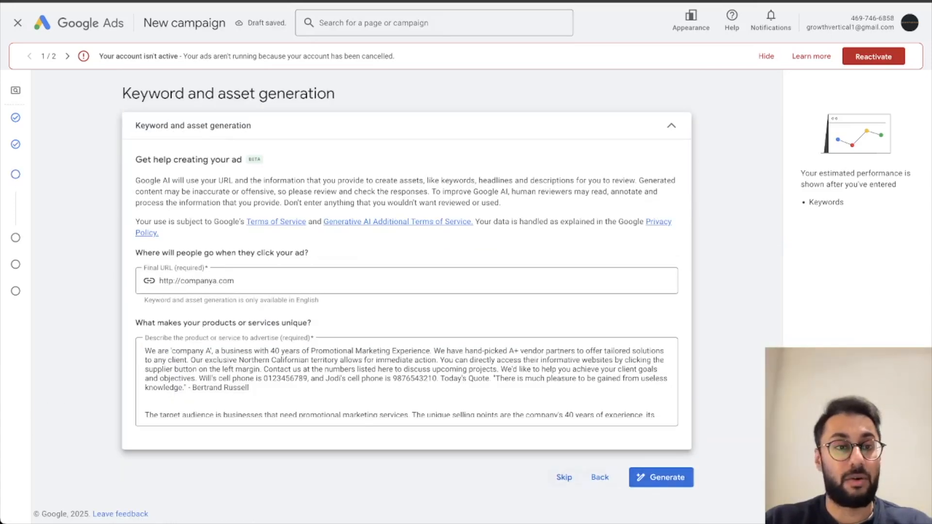
{"action": "left_click", "coordinate": [659, 477]}
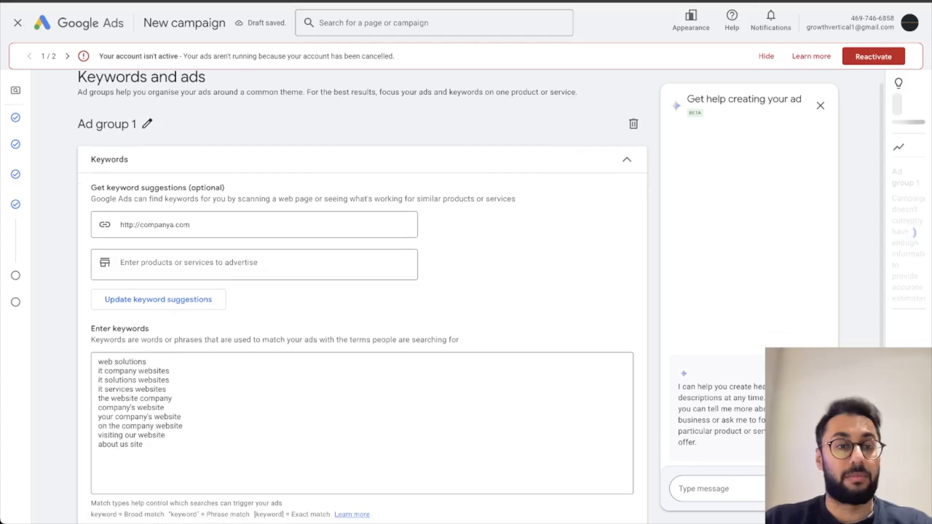
{"action": "left_click", "coordinate": [253, 225]}
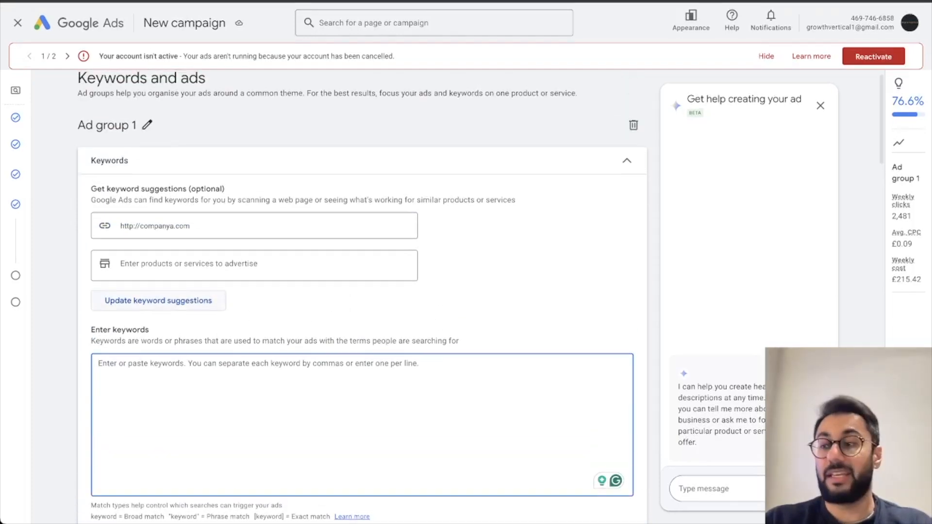
{"action": "scroll", "scroll_direction": "down", "scroll_amount": 3}
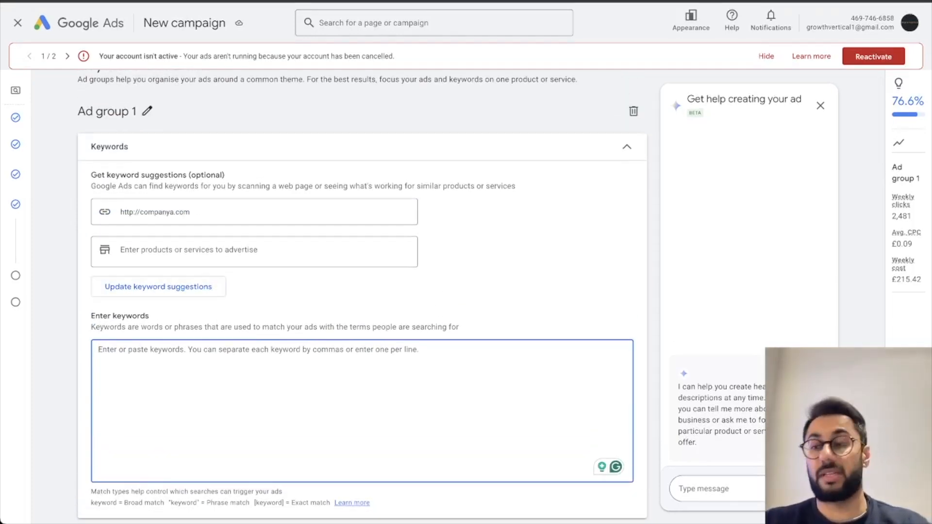
{"action": "left_click", "coordinate": [158, 286]}
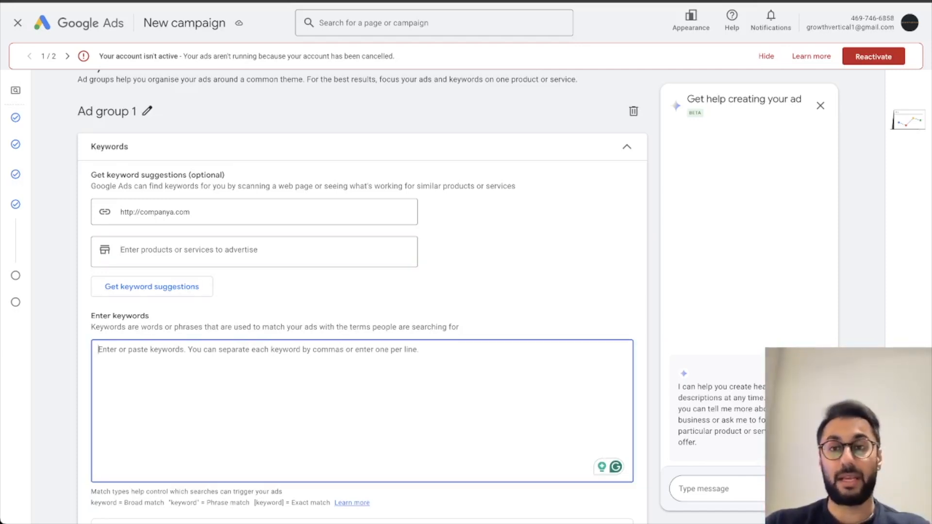
Step: Enter exact-match keywords [company b], [company c] and [company d]
{"action": "type", "text": "company b"}
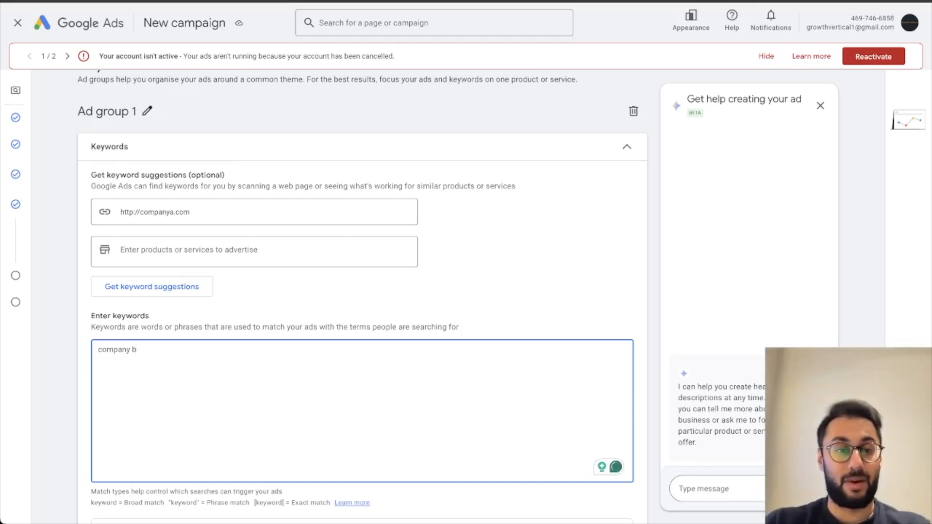
{"action": "scroll", "scroll_direction": "down", "scroll_amount": 3}
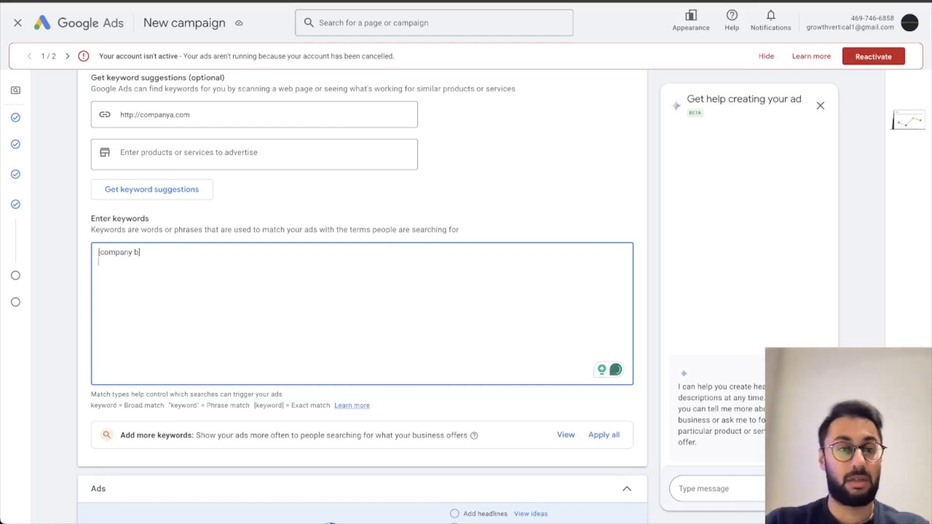
{"action": "type", "text": "[company c"}
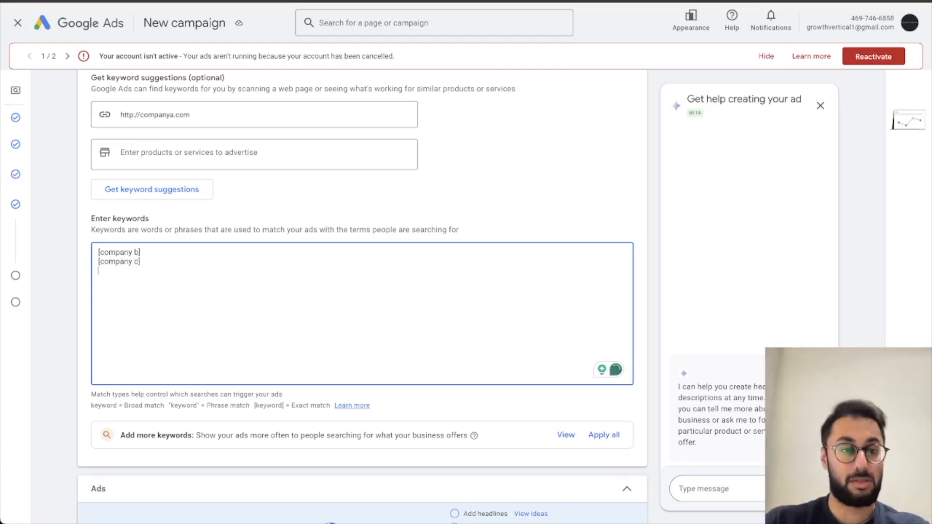
{"action": "type", "text": "[company"}
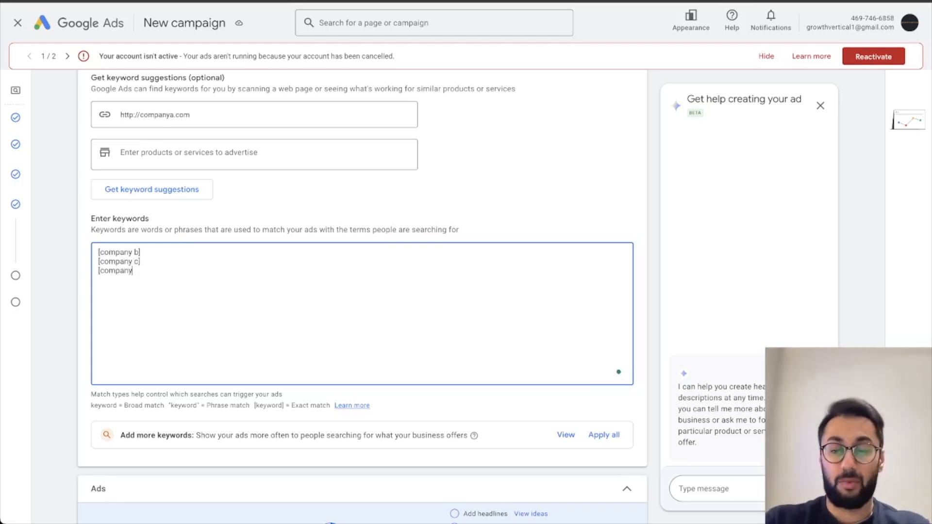
{"action": "type", "text": "d]"}
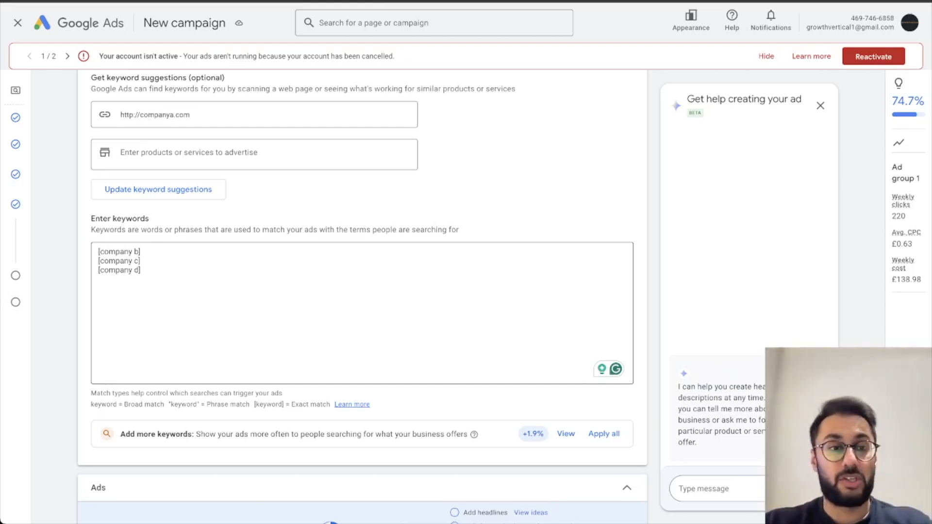
{"action": "scroll", "scroll_direction": "down", "scroll_amount": 3}
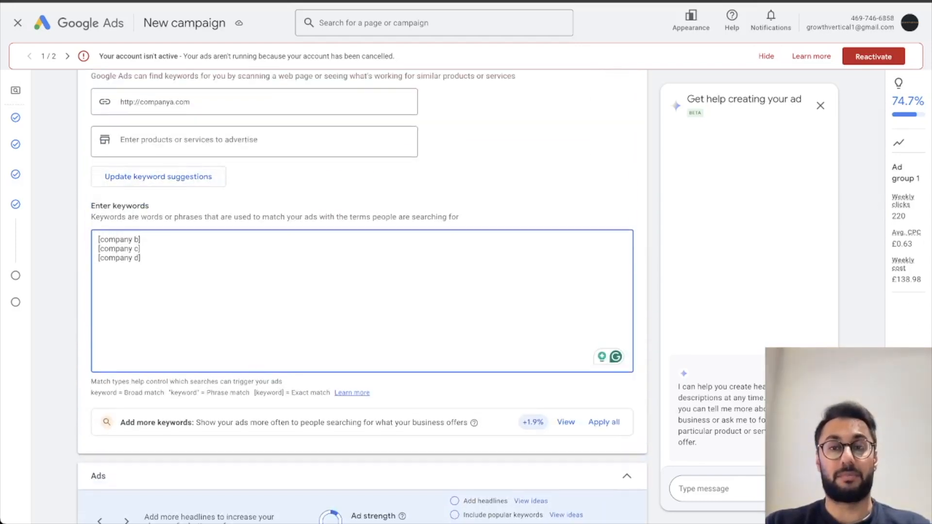
Step: Dismiss the help panel and add the exact-match keyword [company c alternatives]
{"action": "left_click", "coordinate": [821, 106]}
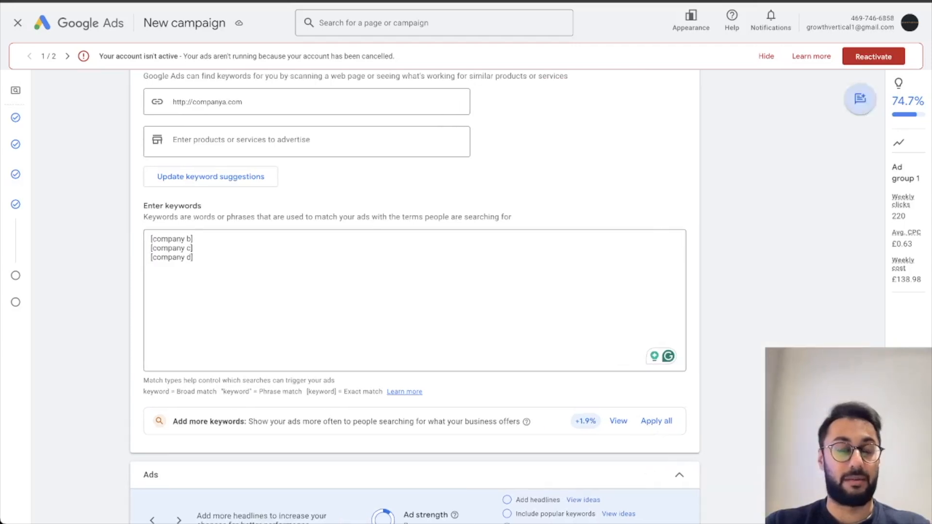
{"action": "scroll", "scroll_direction": "down", "scroll_amount": 3}
{"action": "type", "text": "["}
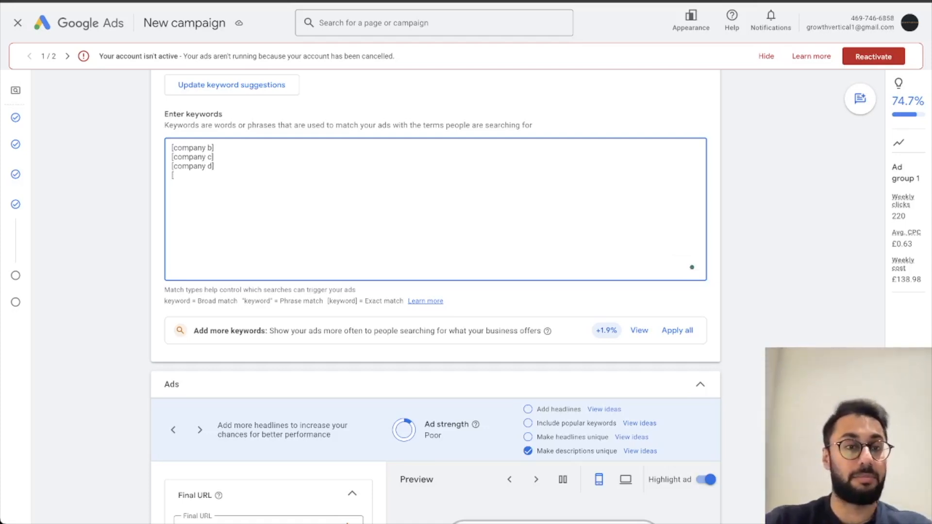
{"action": "type", "text": "company c alte"}
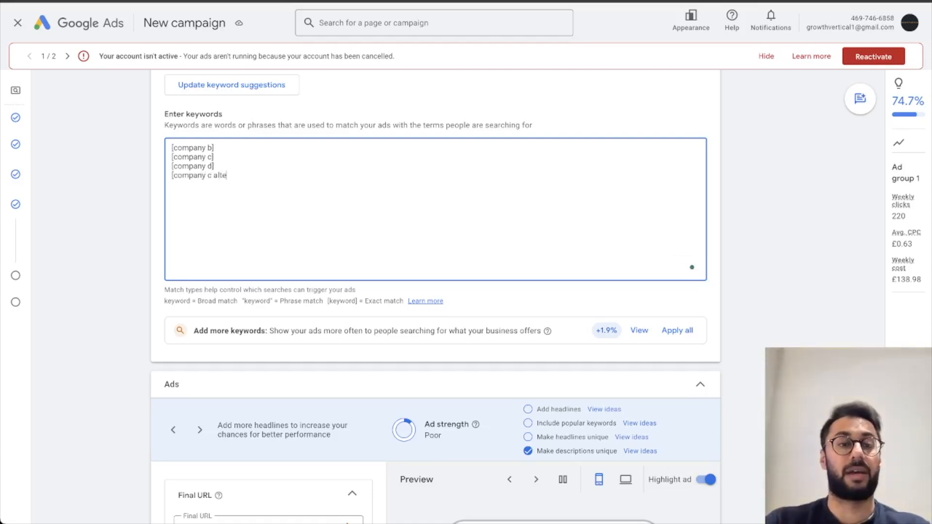
{"action": "type", "text": "rnatives]"}
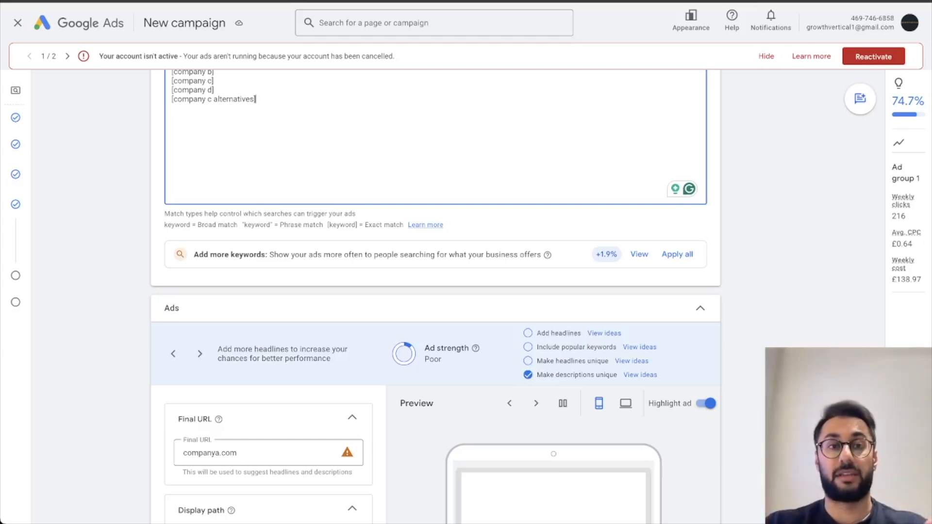
{"action": "scroll", "scroll_direction": "down", "scroll_amount": 3}
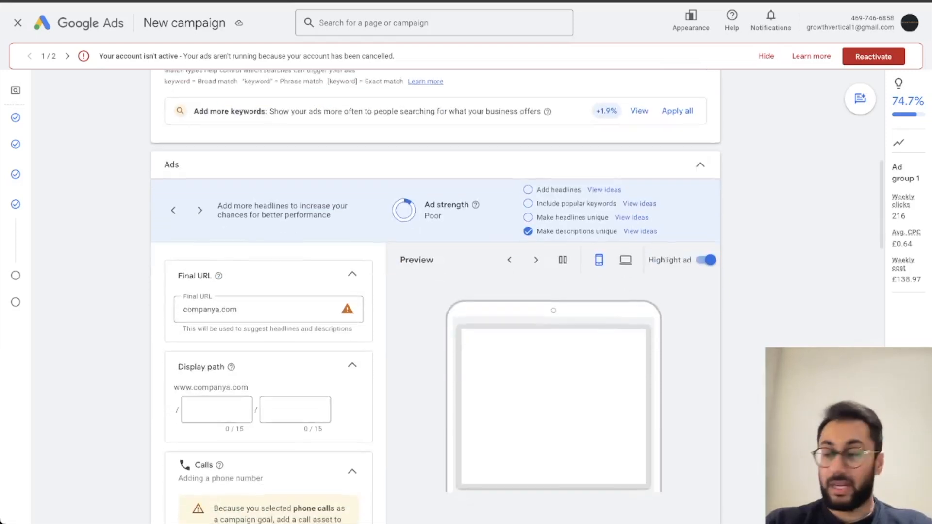
{"action": "scroll", "scroll_direction": "down", "scroll_amount": 3}
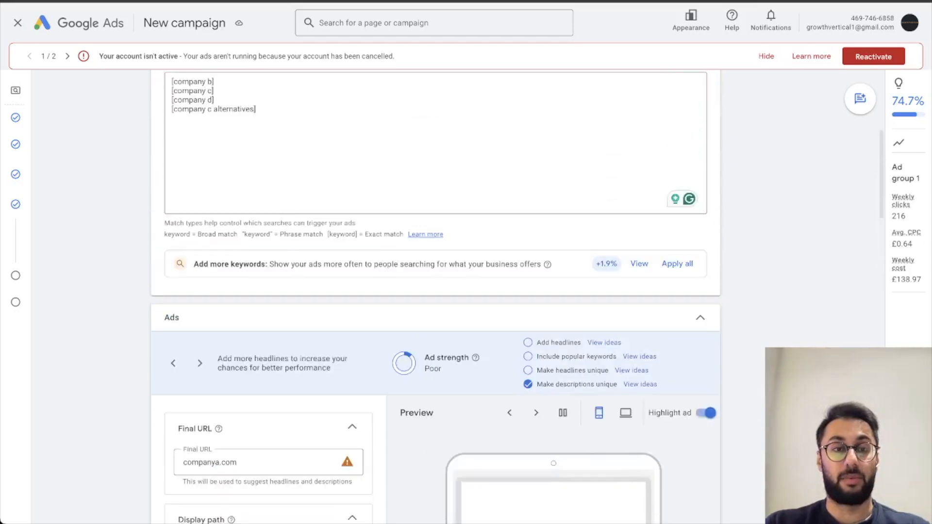
{"action": "scroll", "scroll_direction": "down", "scroll_amount": 3}
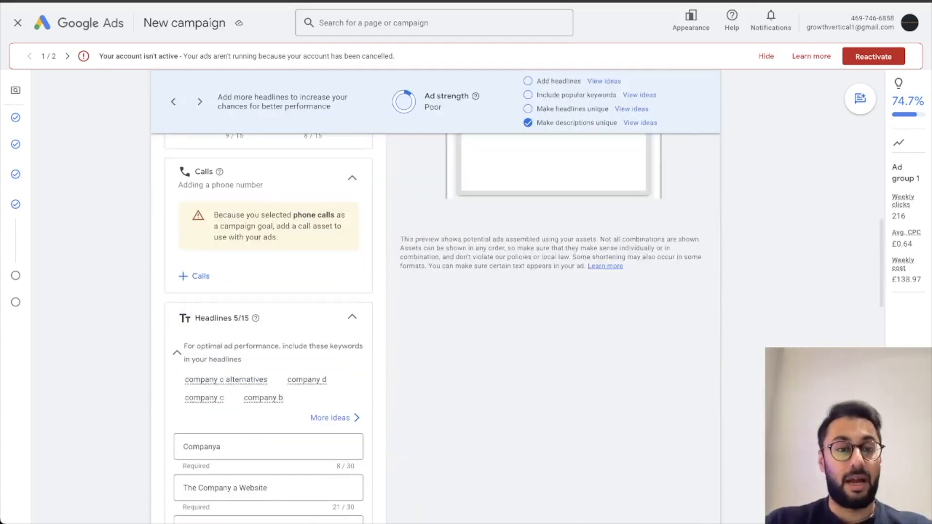
{"action": "scroll", "scroll_direction": "down", "scroll_amount": 3}
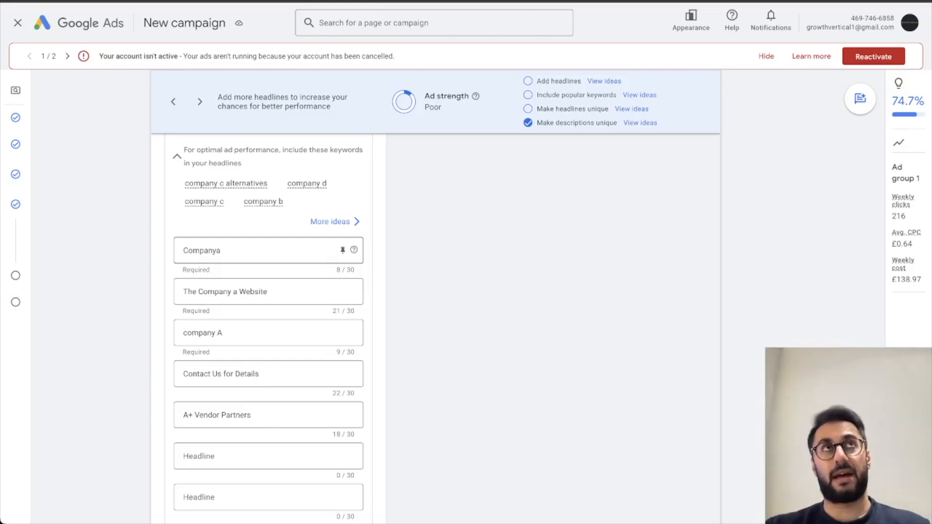
{"action": "scroll", "scroll_direction": "down", "scroll_amount": 3}
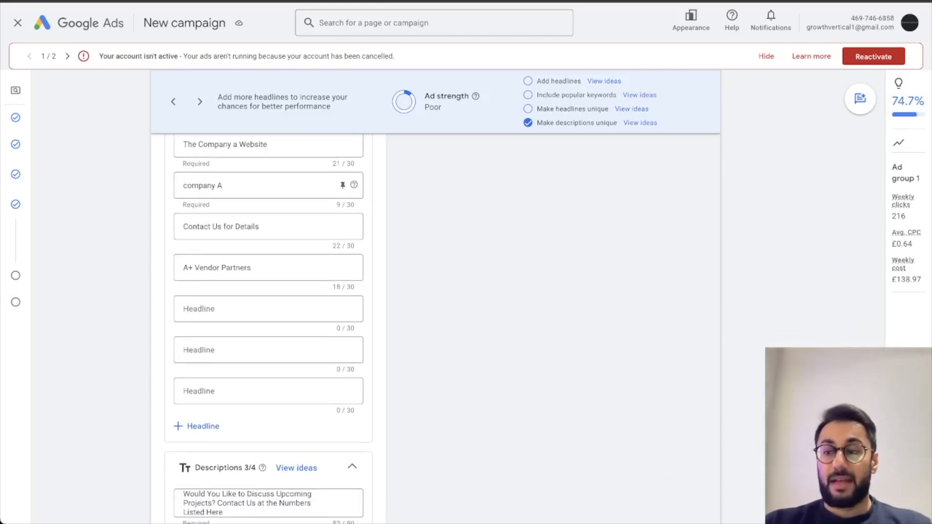
{"action": "scroll", "scroll_direction": "down", "scroll_amount": 3}
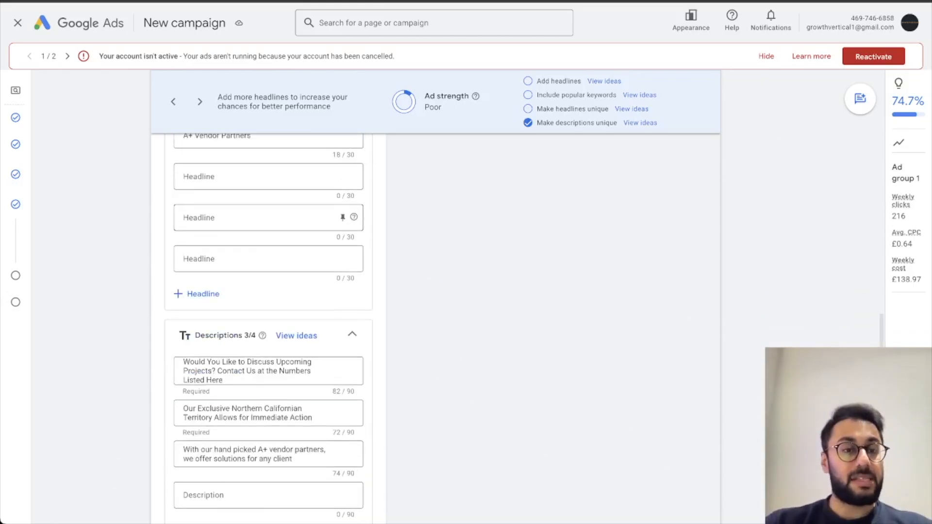
{"action": "scroll", "scroll_direction": "down", "scroll_amount": 3}
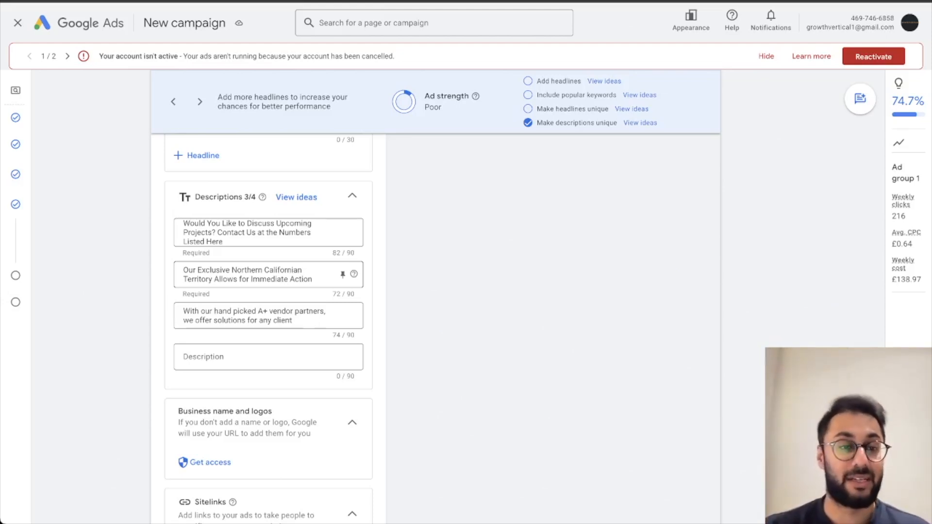
{"action": "scroll", "scroll_direction": "down", "scroll_amount": 3}
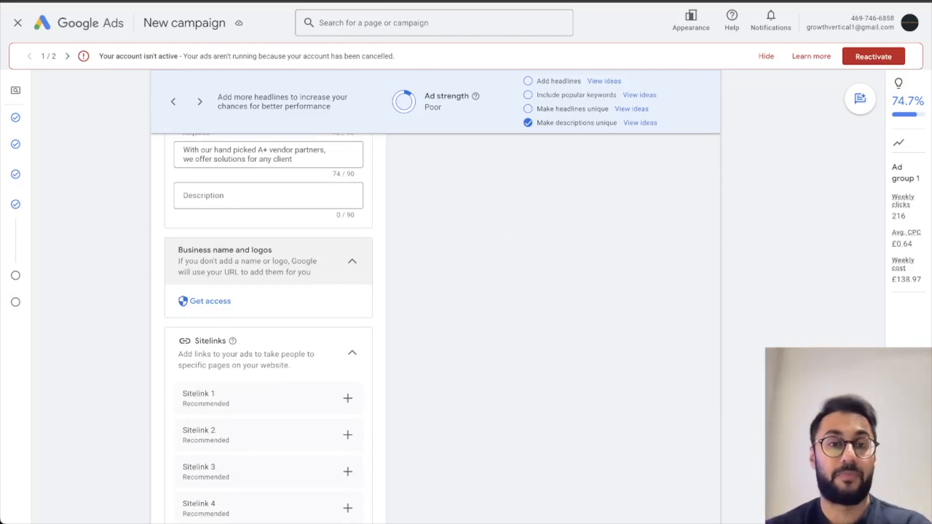